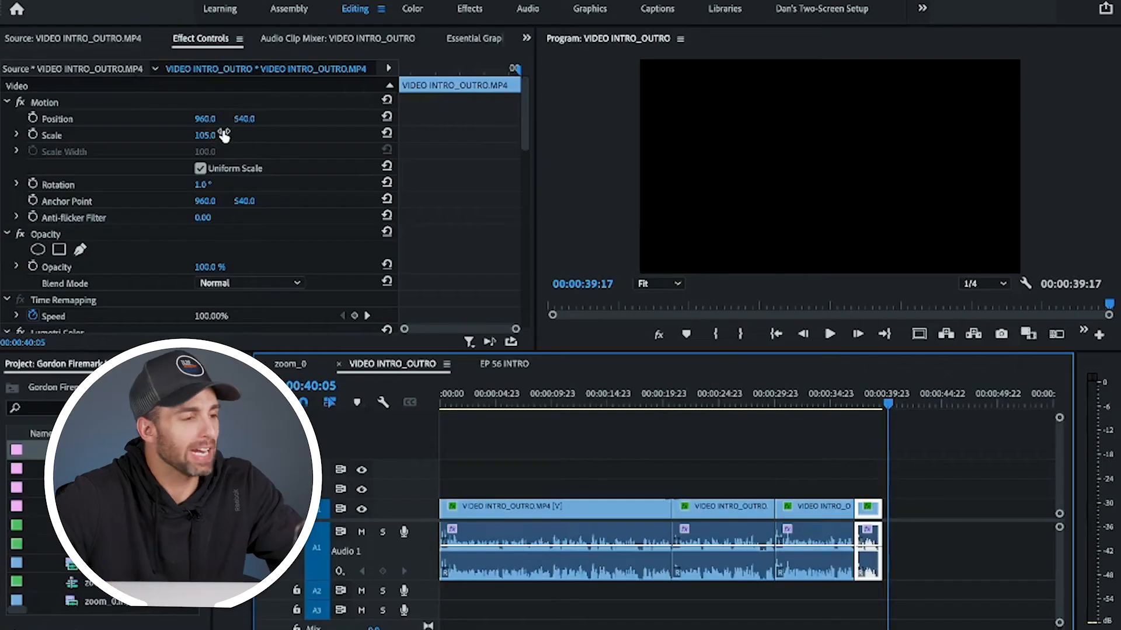
# Step: Begin a new sequence from the File menu, aiming for the DSLR 1080p24 preset
pyautogui.click(28, 7)
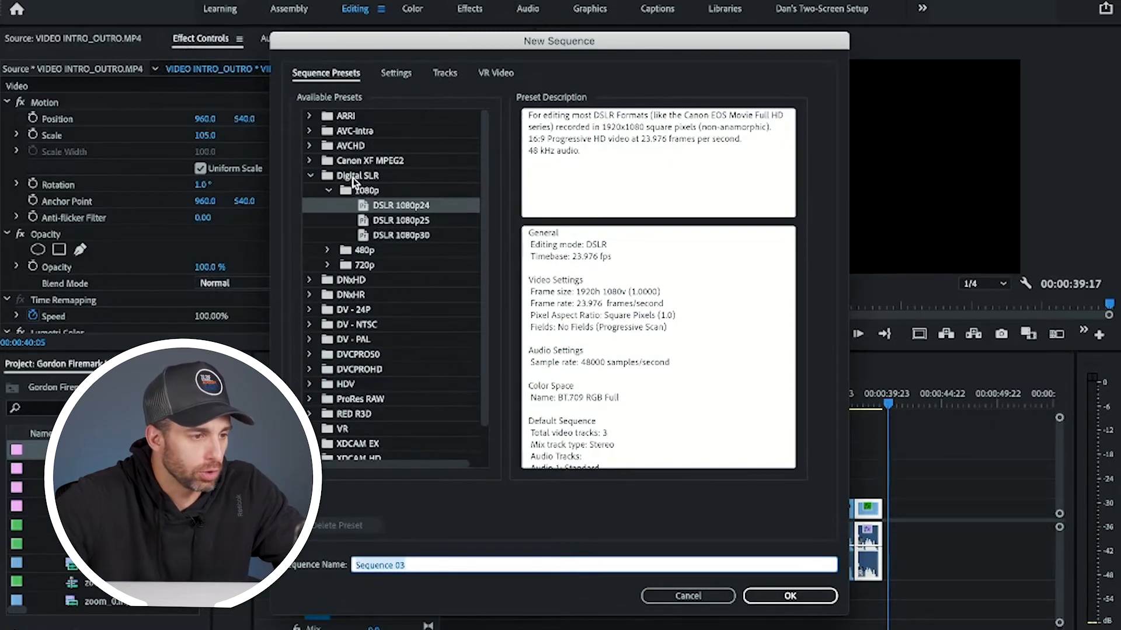
pyautogui.moveTo(425, 213)
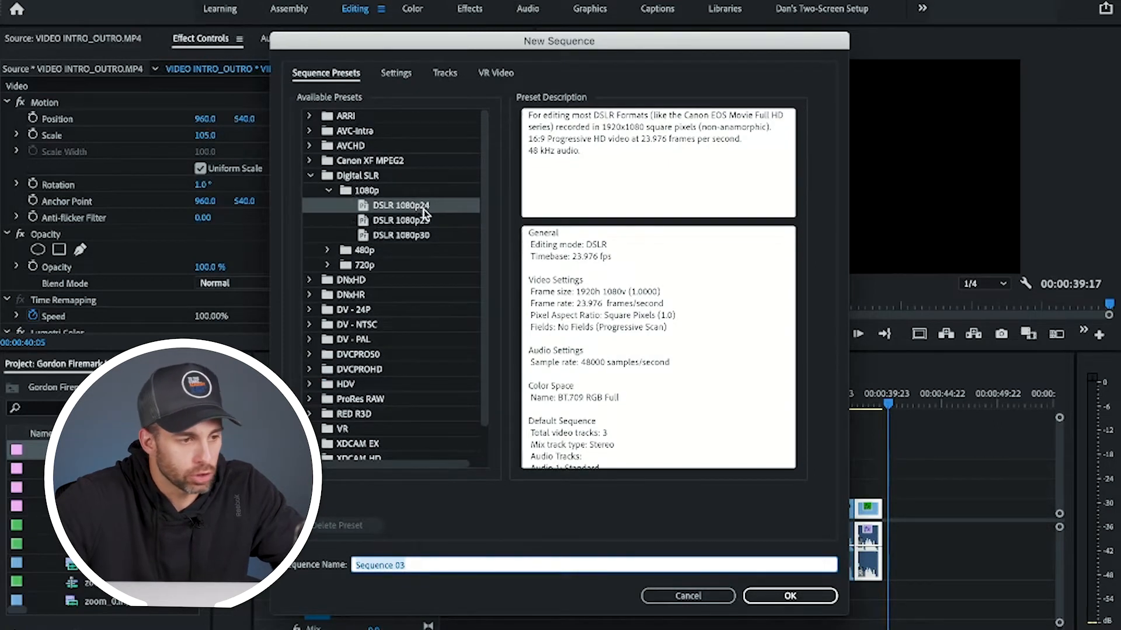
pyautogui.moveTo(426, 223)
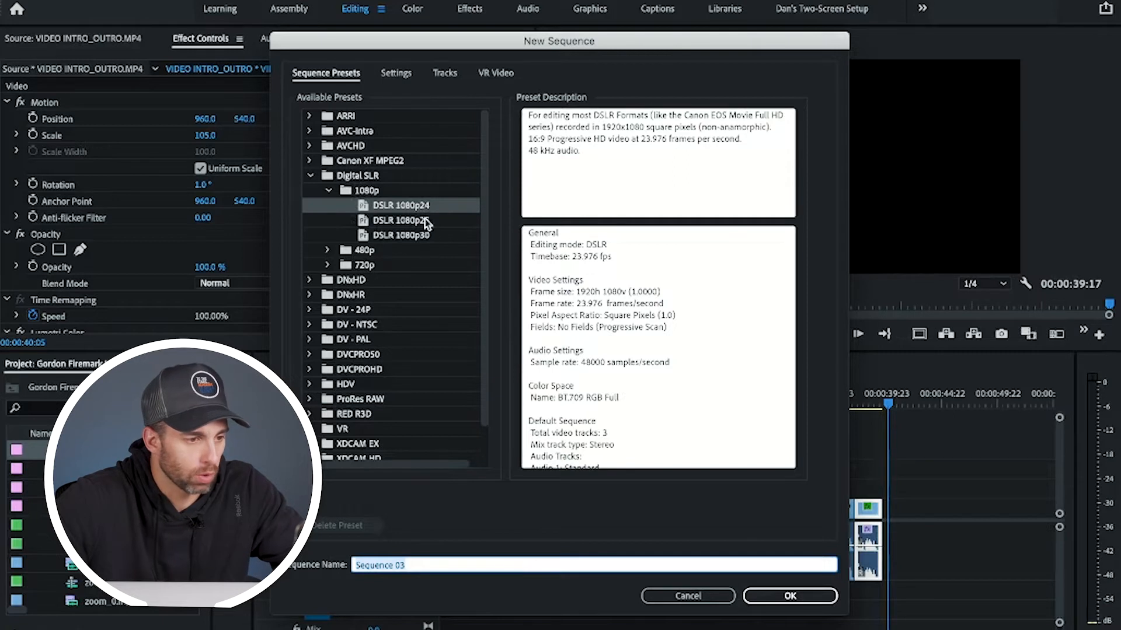
pyautogui.moveTo(421, 576)
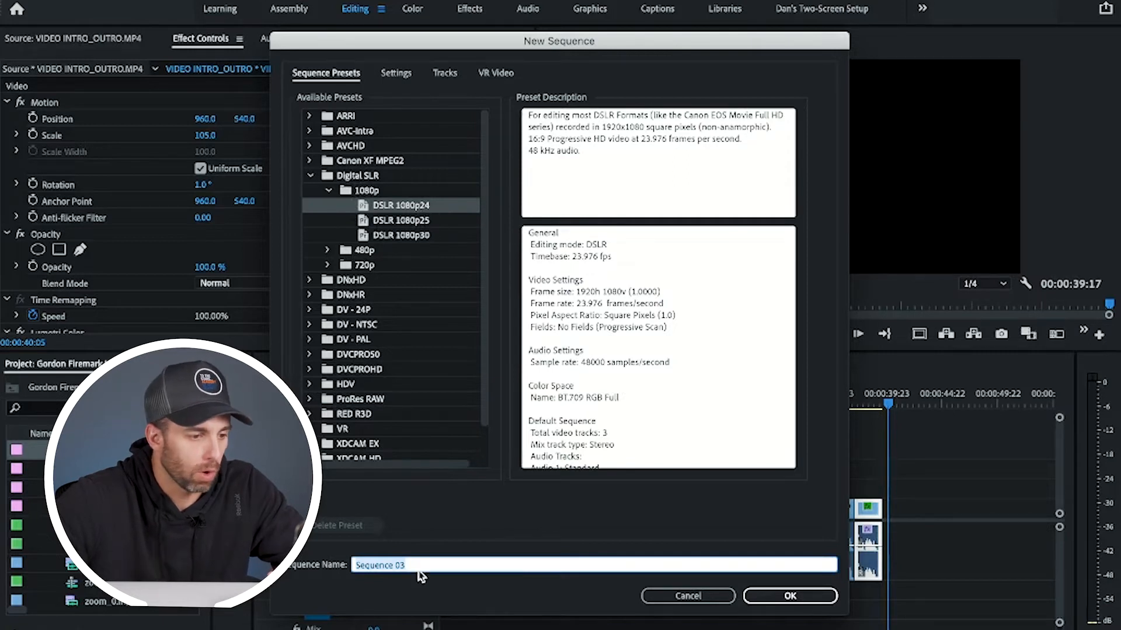
# Step: Set the frame size to 1080×1080, name the sequence 'facebook sq', and create it
pyautogui.click(395, 73)
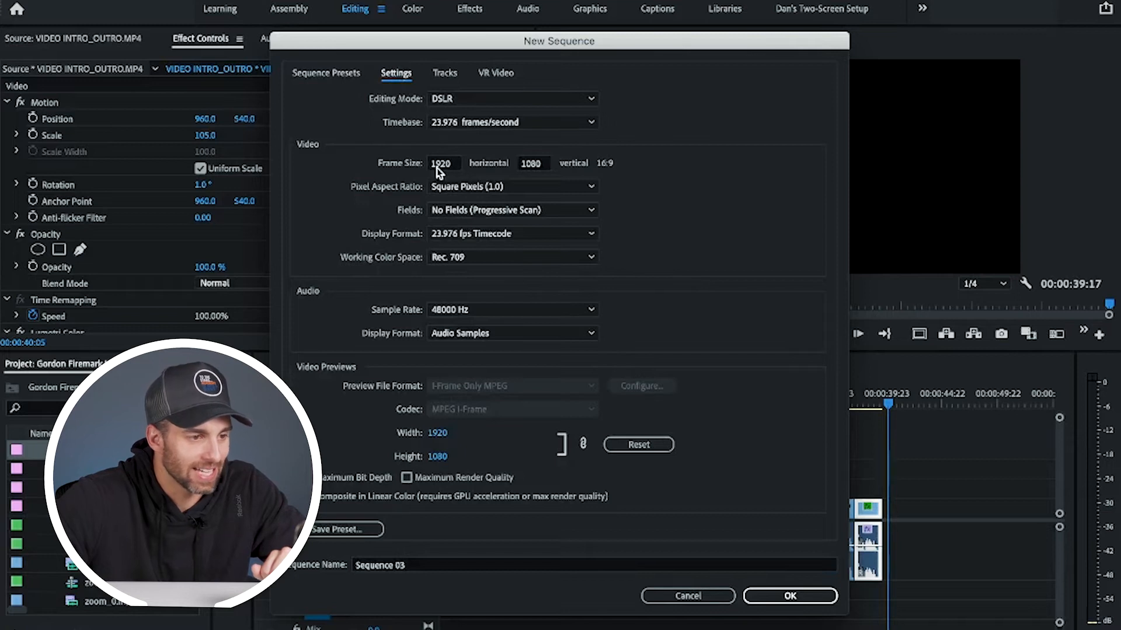
pyautogui.moveTo(457, 168)
pyautogui.write('1080')
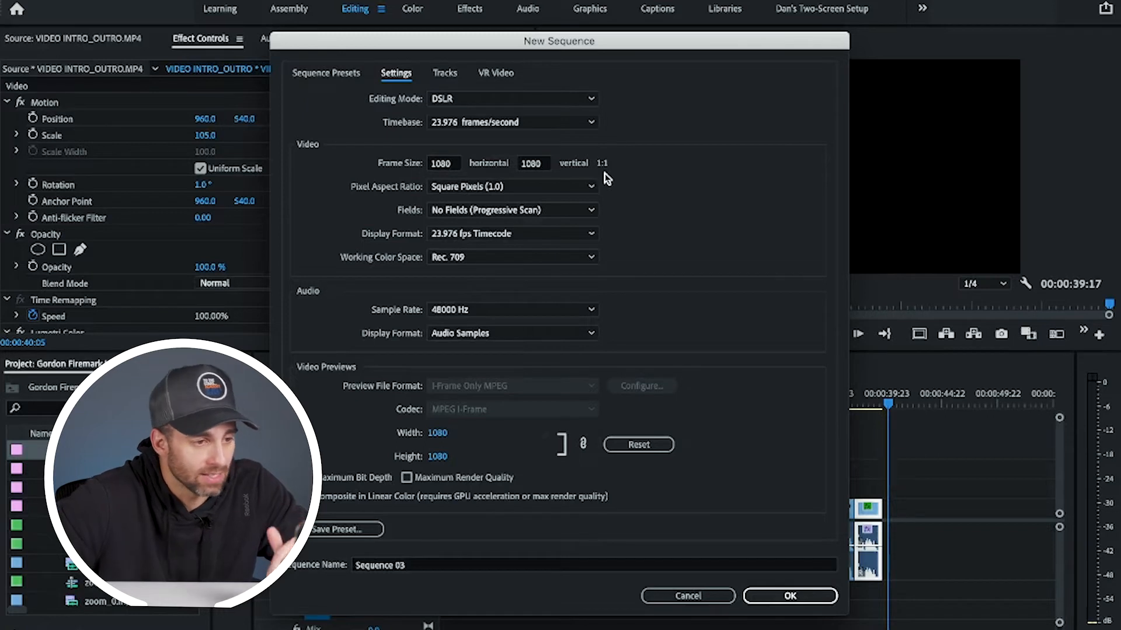
pyautogui.moveTo(414, 478)
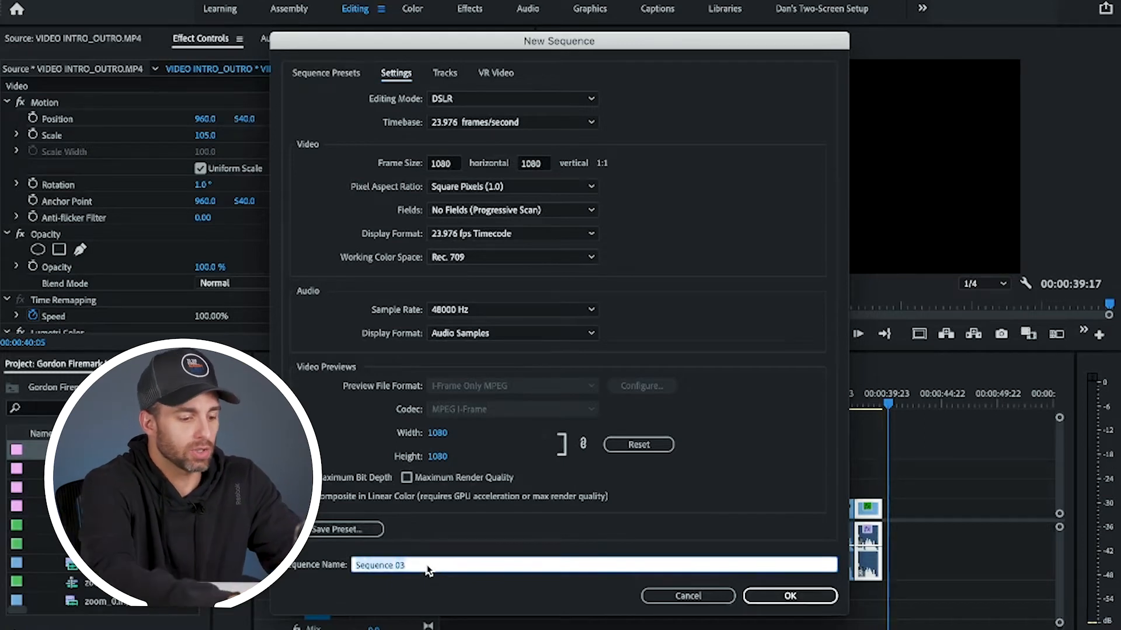
pyautogui.write('f')
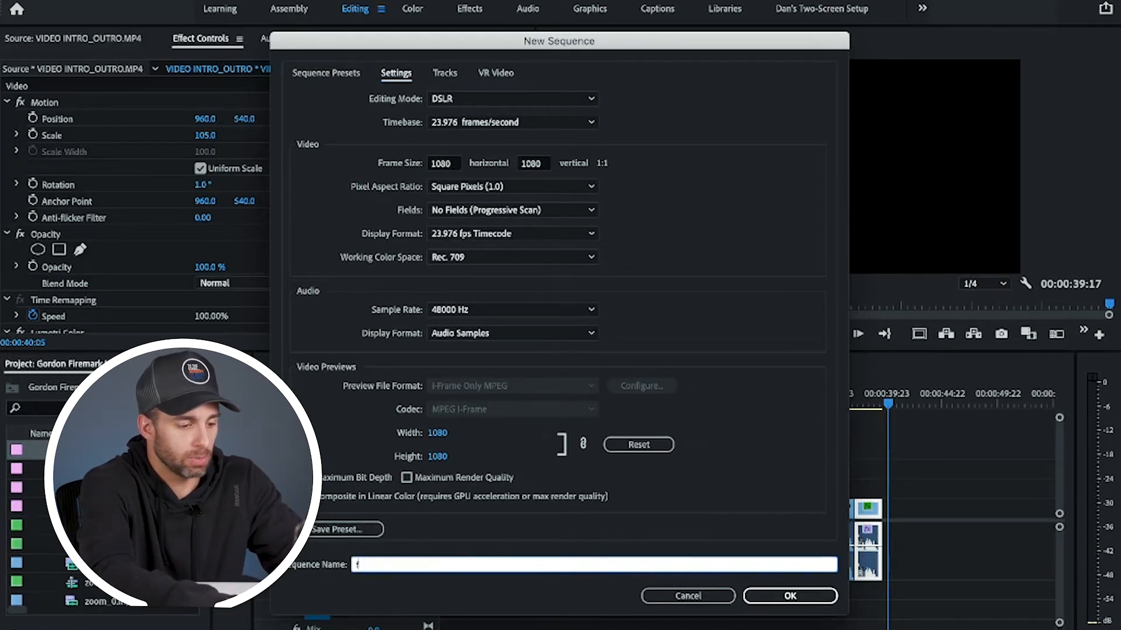
pyautogui.write('acebook')
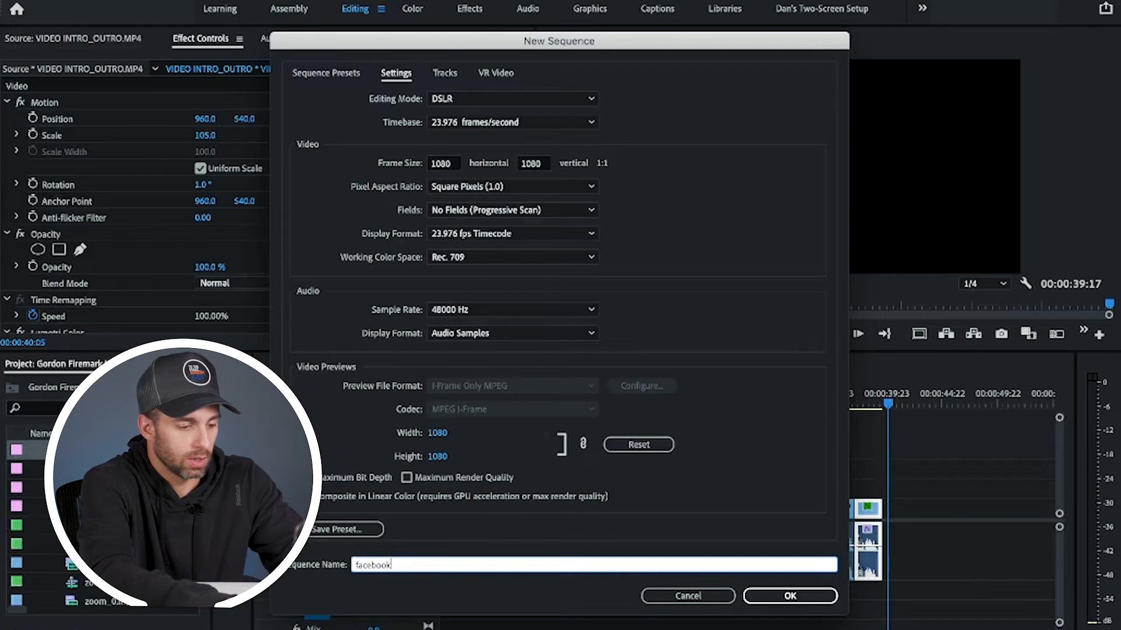
pyautogui.write('sq')
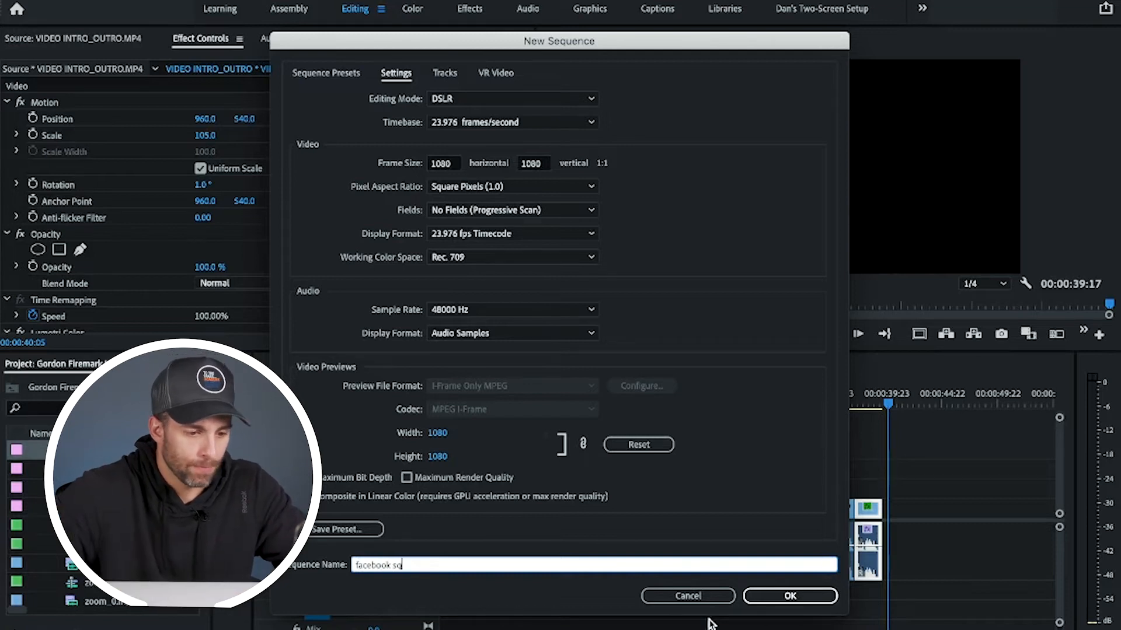
pyautogui.click(789, 595)
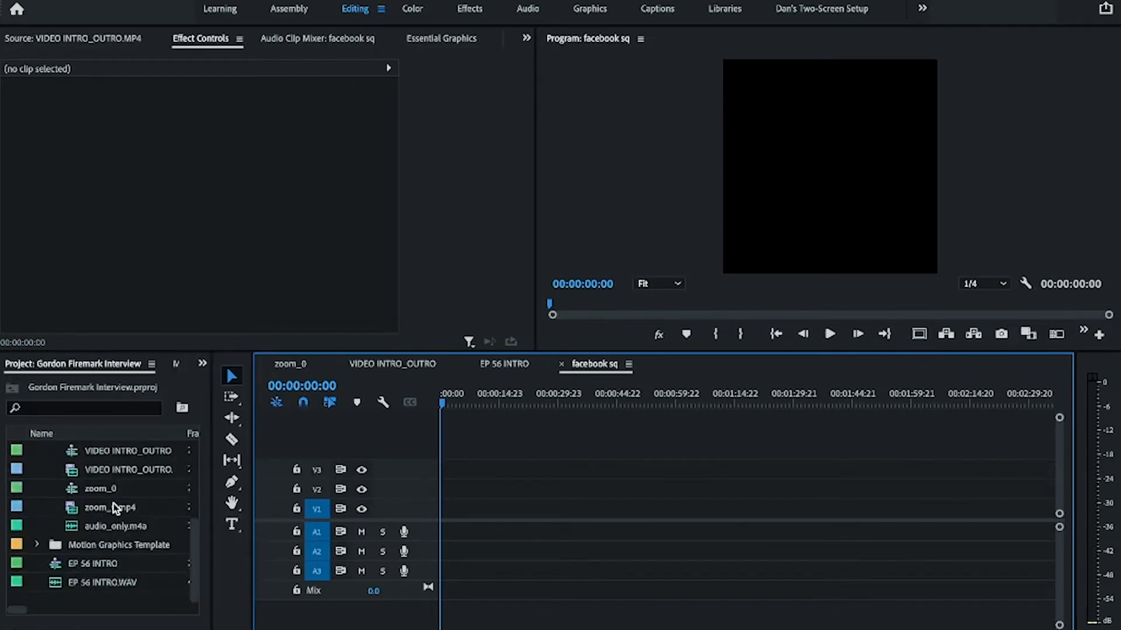
pyautogui.moveTo(77, 482)
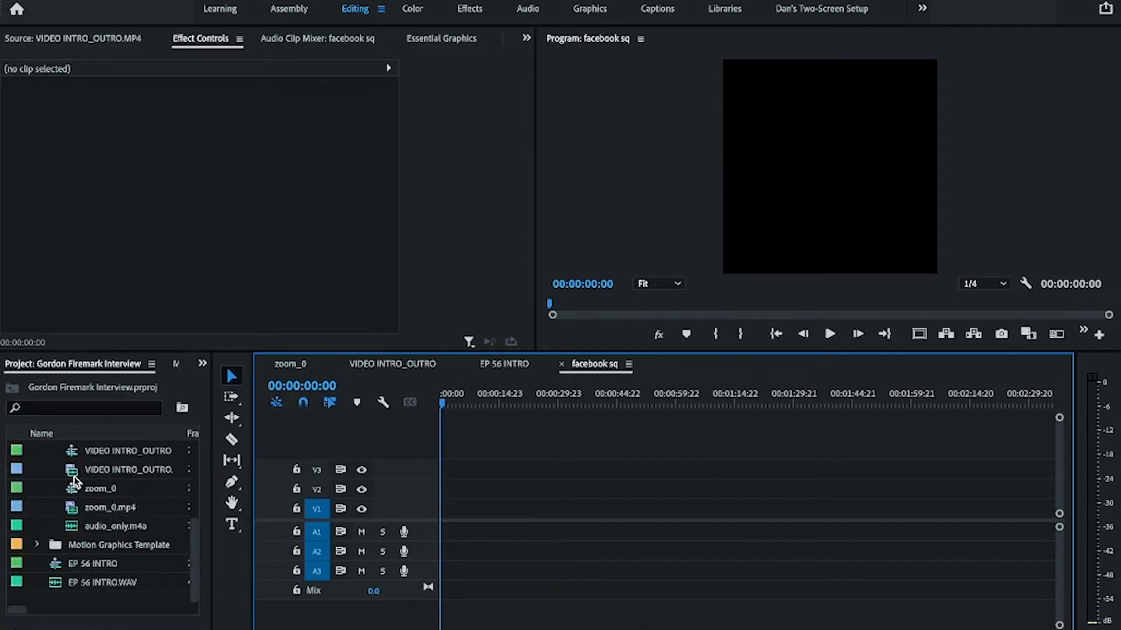
pyautogui.moveTo(106, 473)
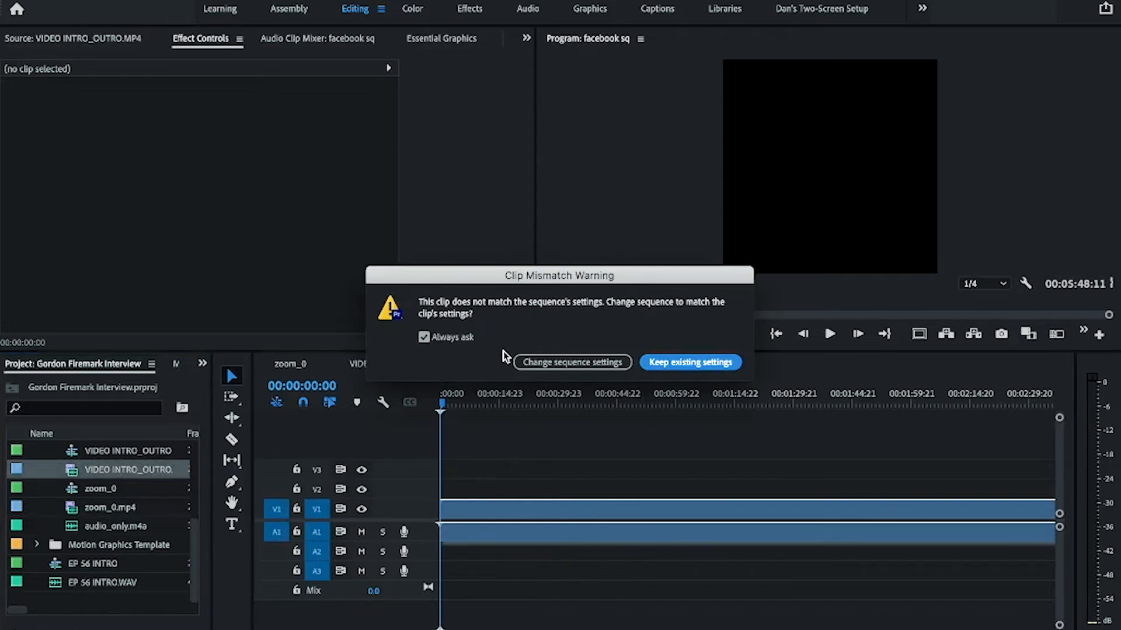
# Step: Keep the square sequence settings when adding VIDEO INTRO_OUTRO.MP4 to the timeline
pyautogui.click(688, 362)
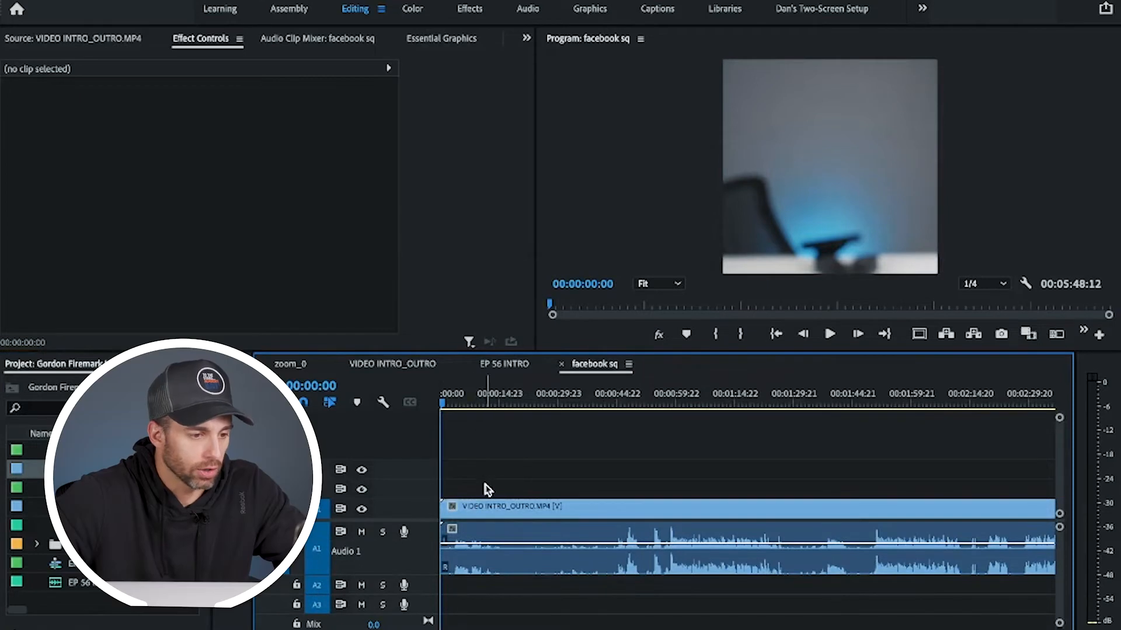
# Step: Scale the intro/outro clip to 57 so its full width fits the square frame
pyautogui.click(715, 508)
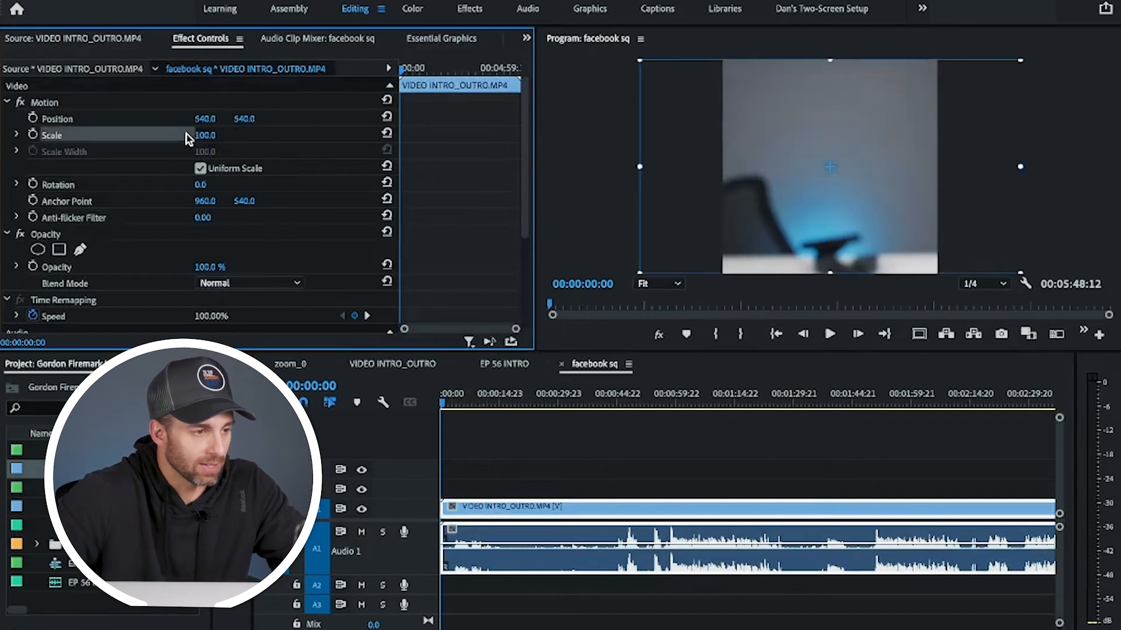
pyautogui.moveTo(208, 135); pyautogui.dragTo(182, 135)
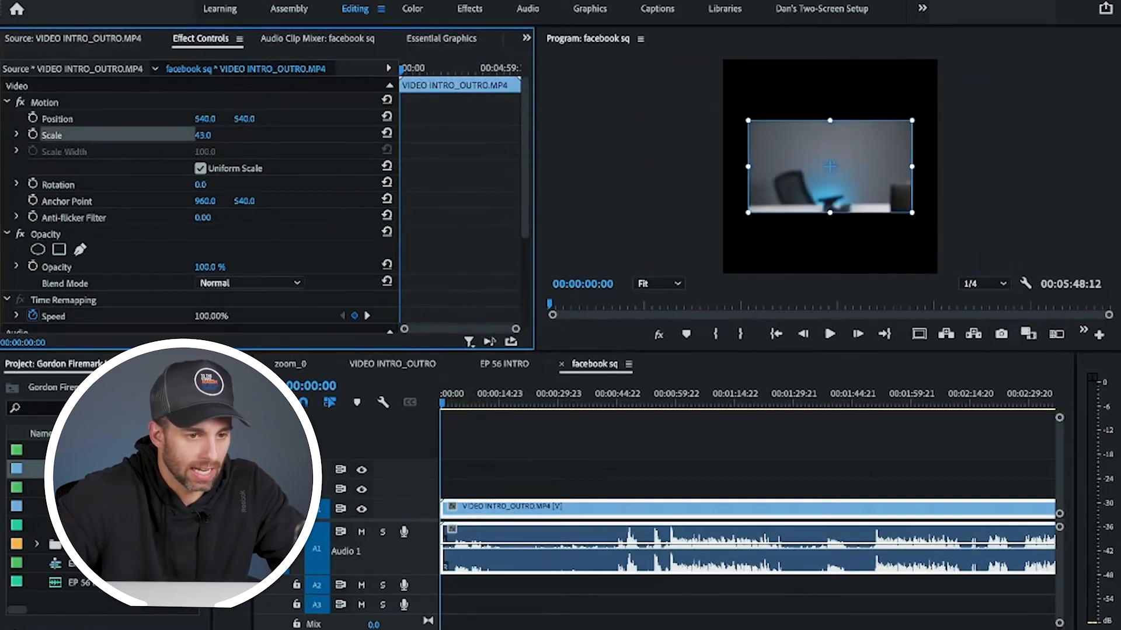
pyautogui.moveTo(203, 135); pyautogui.dragTo(207, 128)
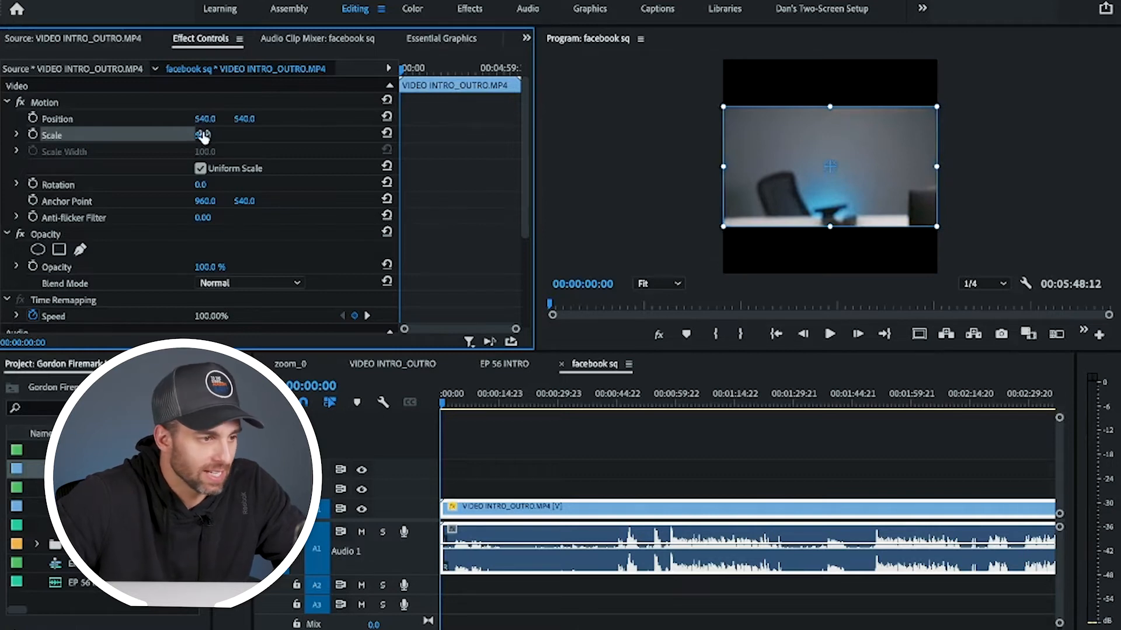
pyautogui.moveTo(207, 134); pyautogui.dragTo(200, 134)
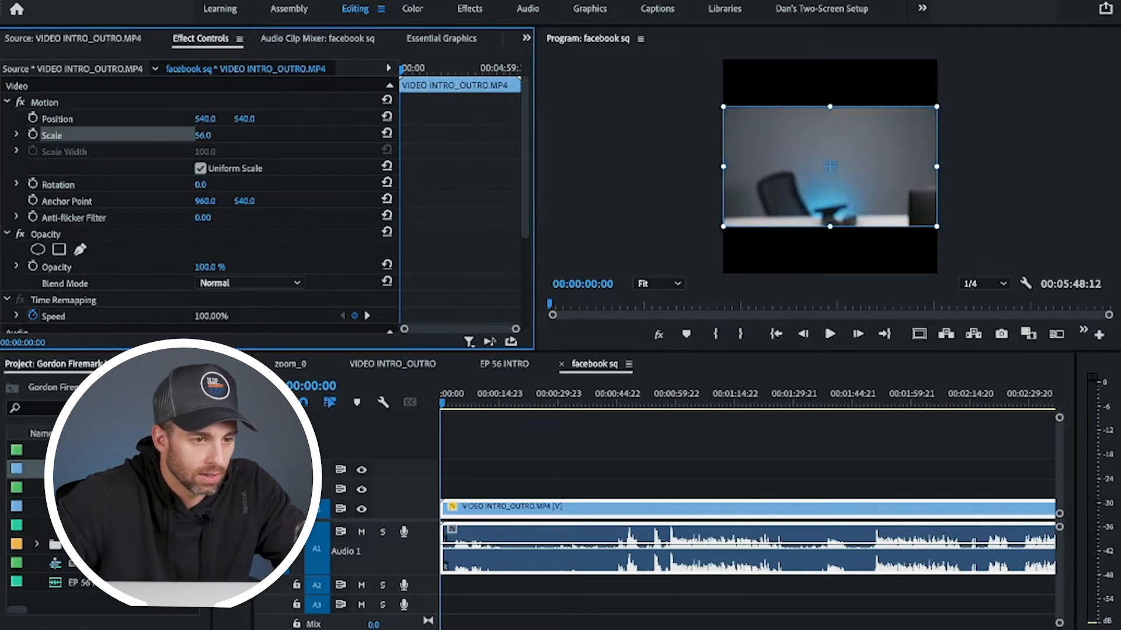
pyautogui.doubleClick(203, 134)
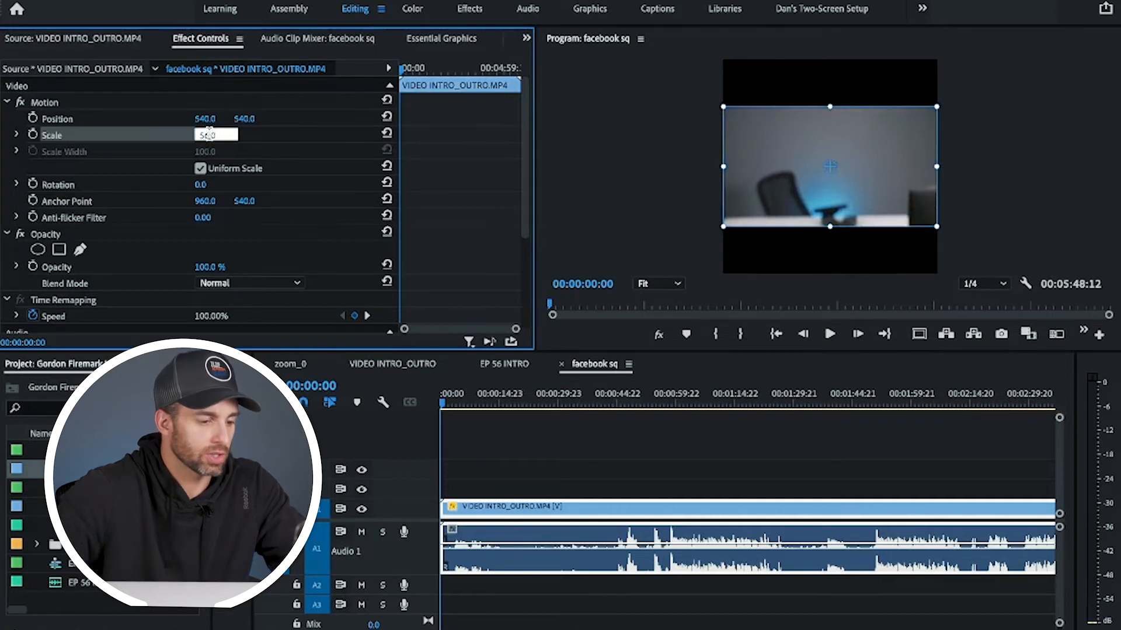
pyautogui.write('57')
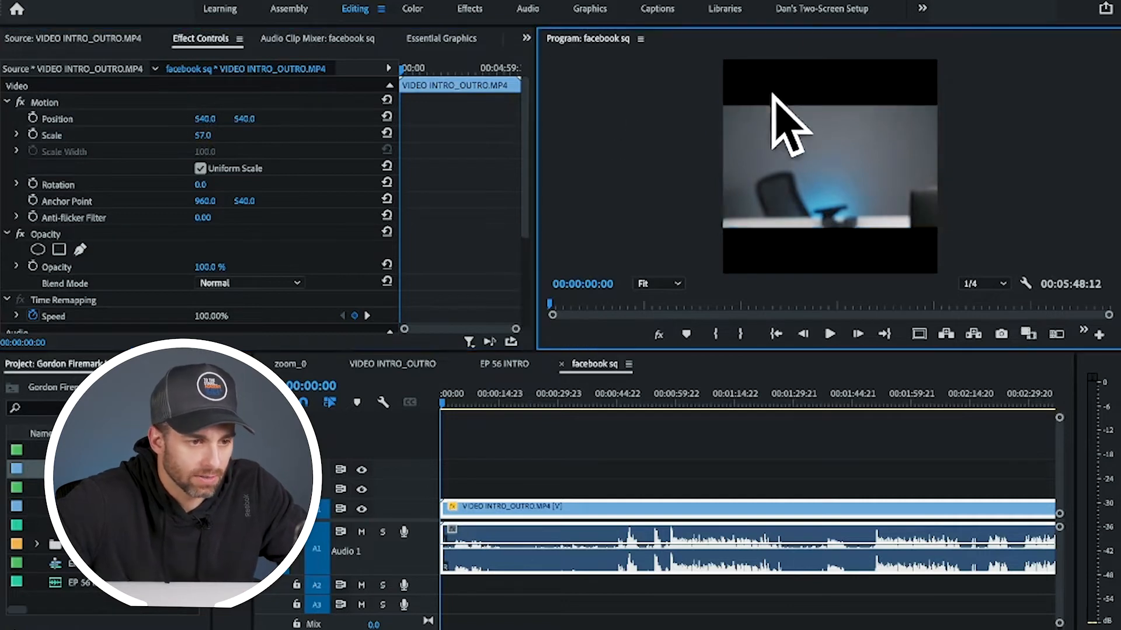
pyautogui.moveTo(837, 143)
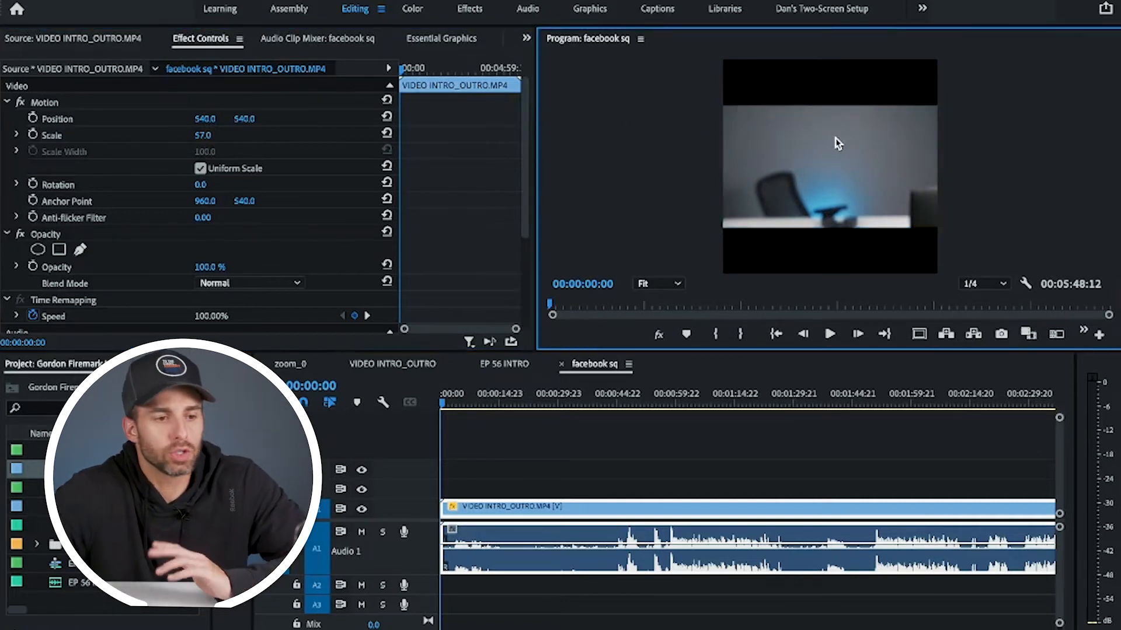
pyautogui.moveTo(951, 121)
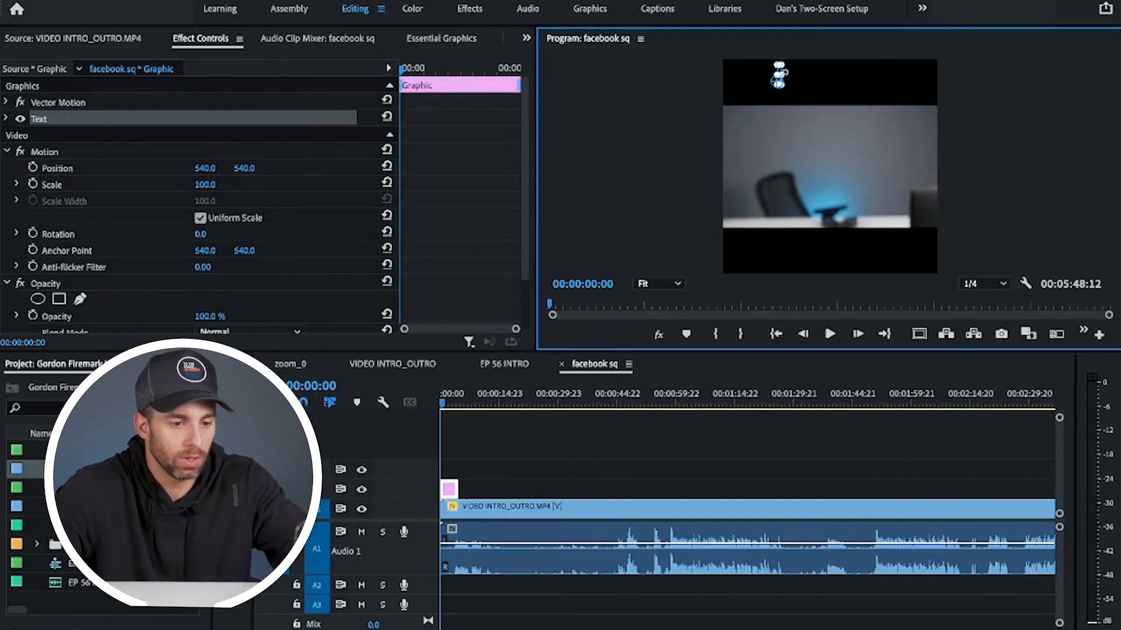
# Step: Bring up the context options for the text graphic clip to remove it
pyautogui.rightClick(757, 89)
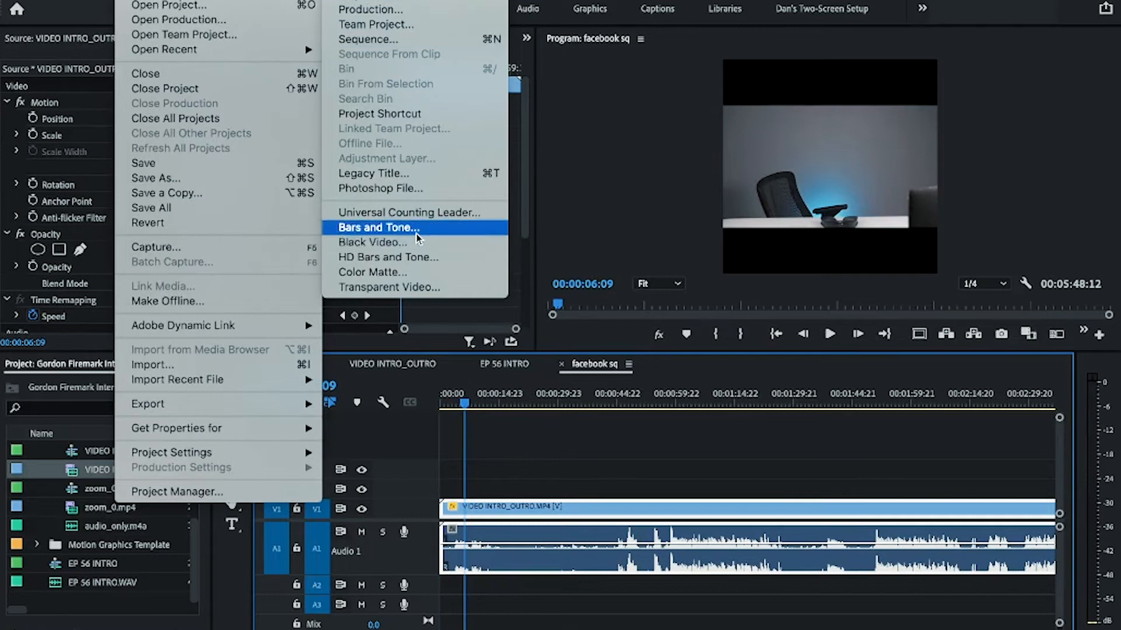
# Step: Create a new 1080×1080 Color Matte and pick blue as its colour
pyautogui.click(372, 271)
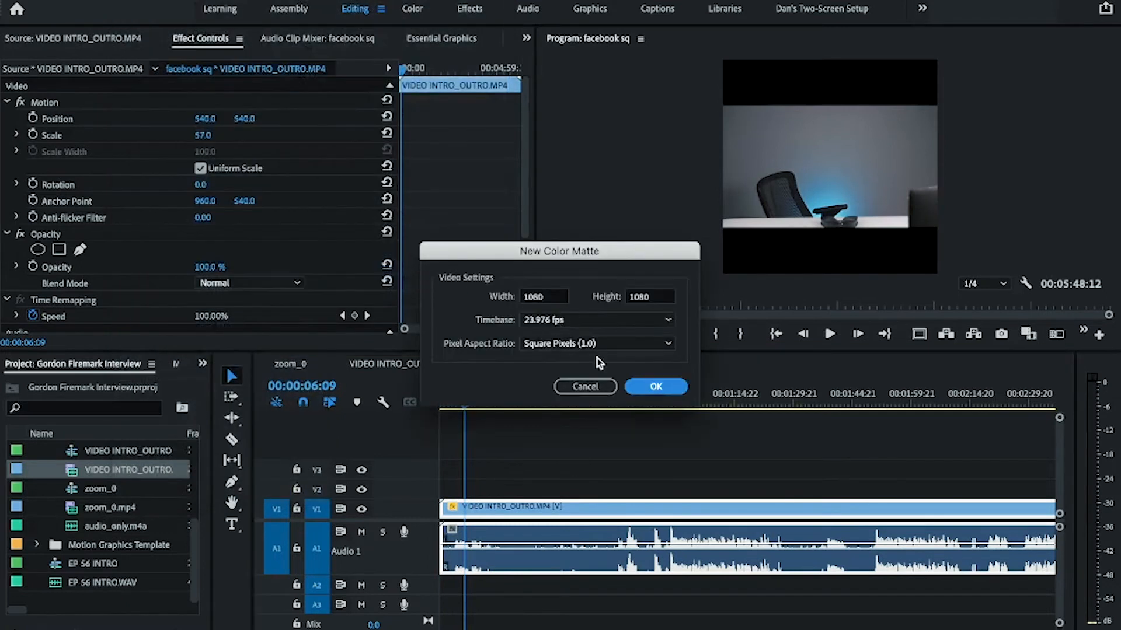
pyautogui.click(654, 386)
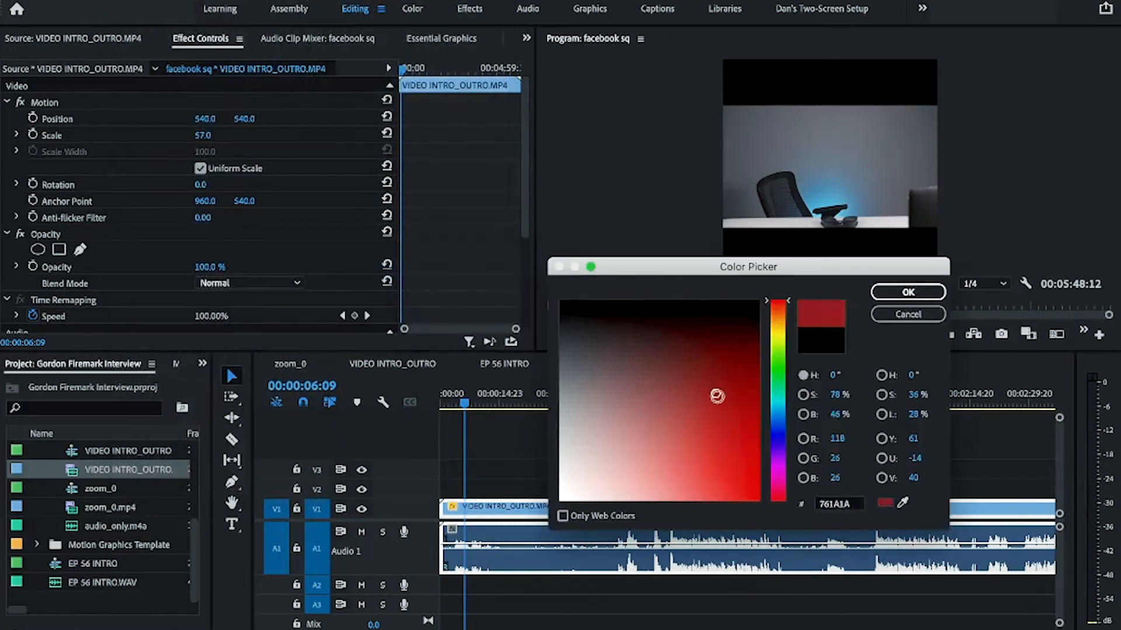
pyautogui.click(778, 414)
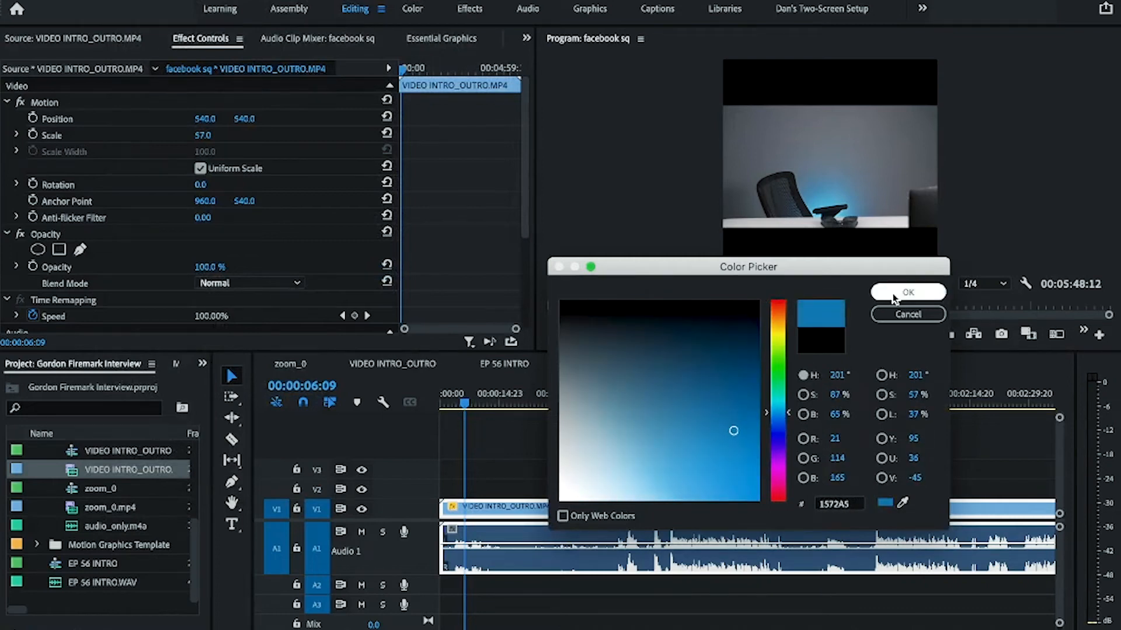
pyautogui.click(908, 292)
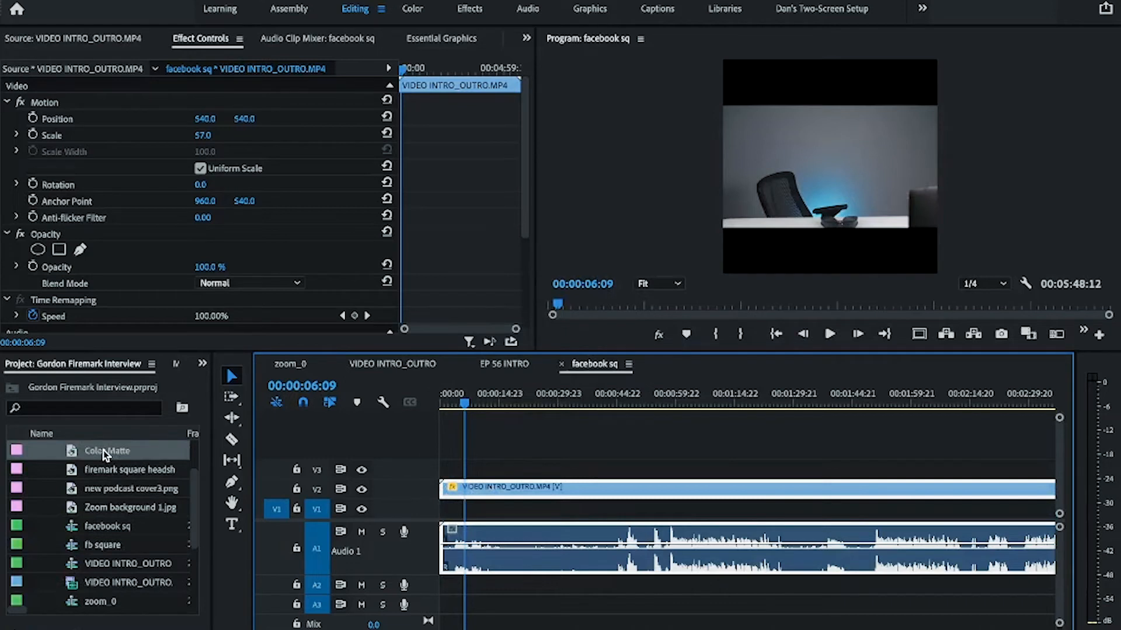
# Step: Place the blue Color Matte on V1 under the video, trimmed to the clip's length
pyautogui.click(449, 508)
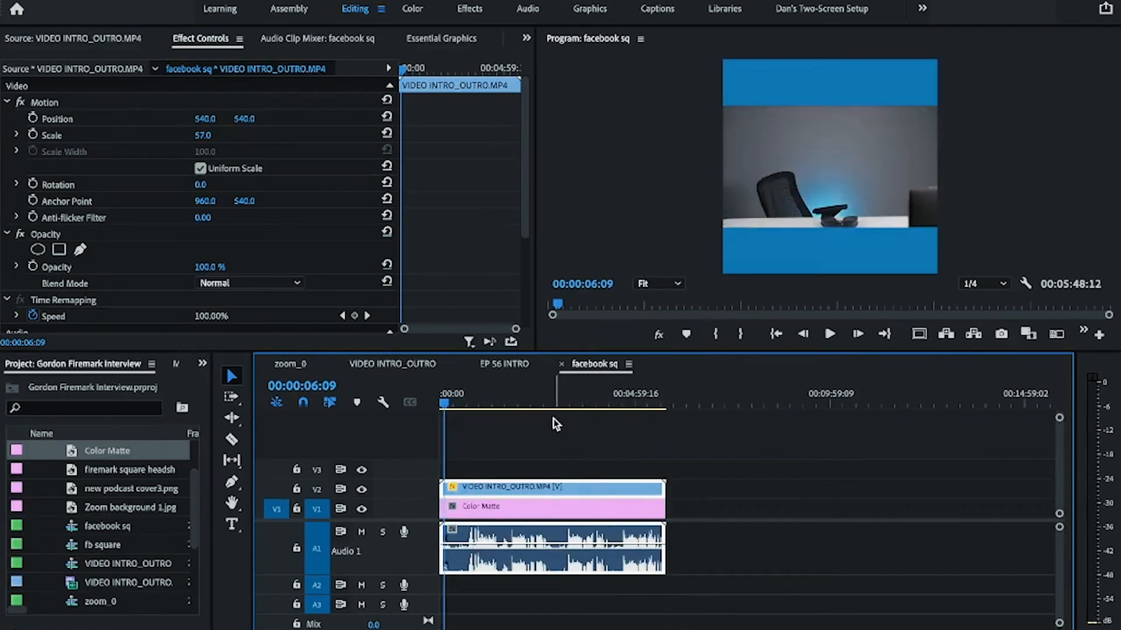
pyautogui.click(483, 402)
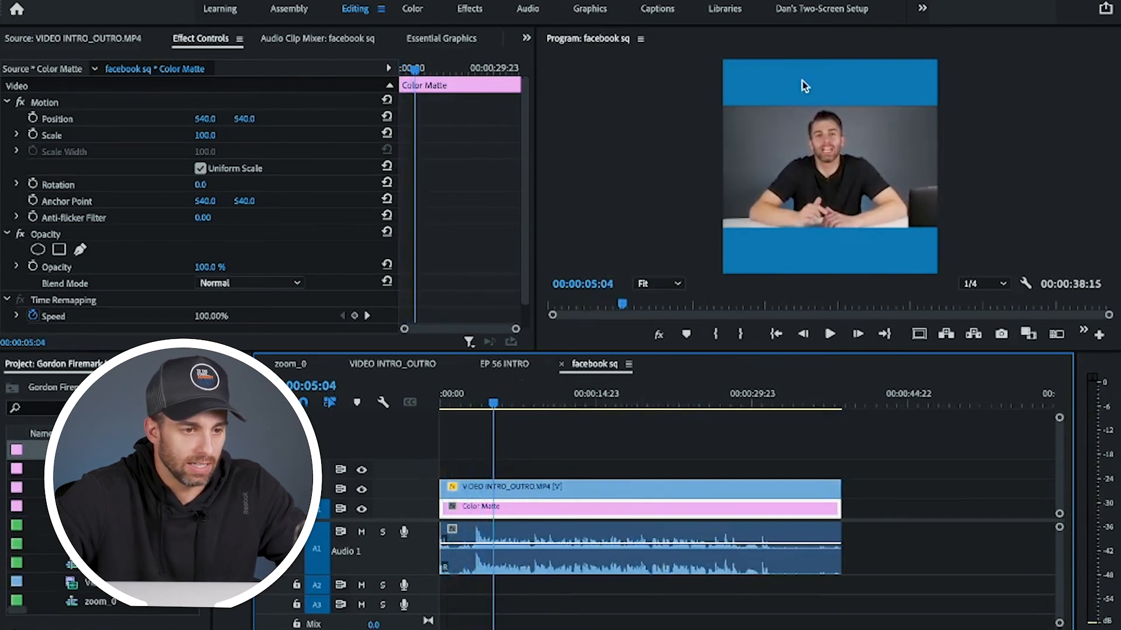
pyautogui.moveTo(792, 135)
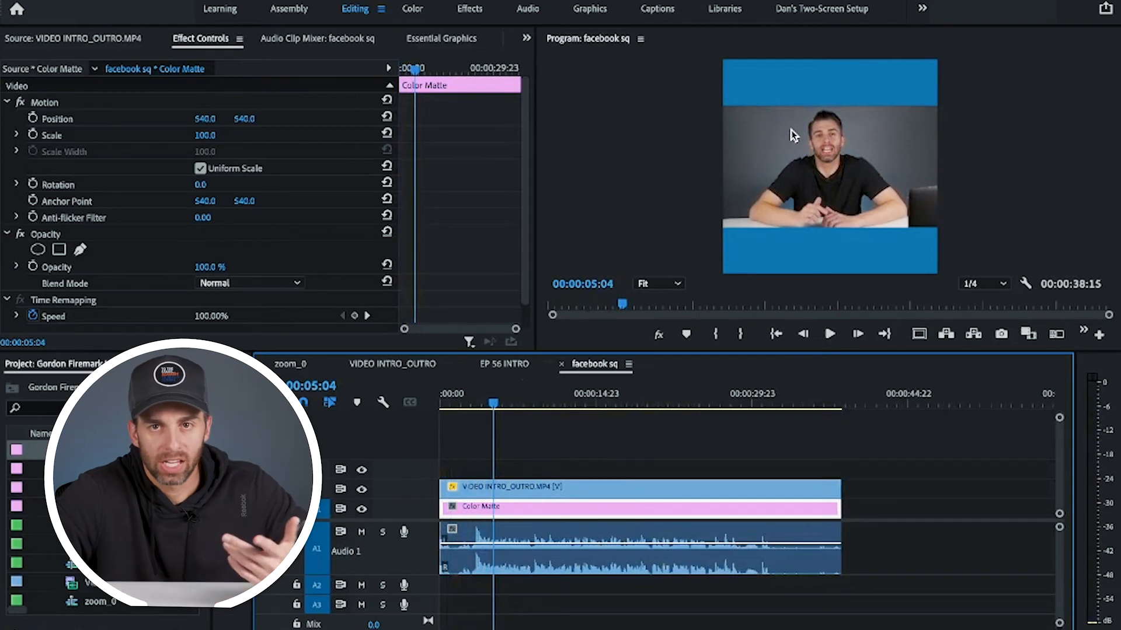
pyautogui.moveTo(771, 138)
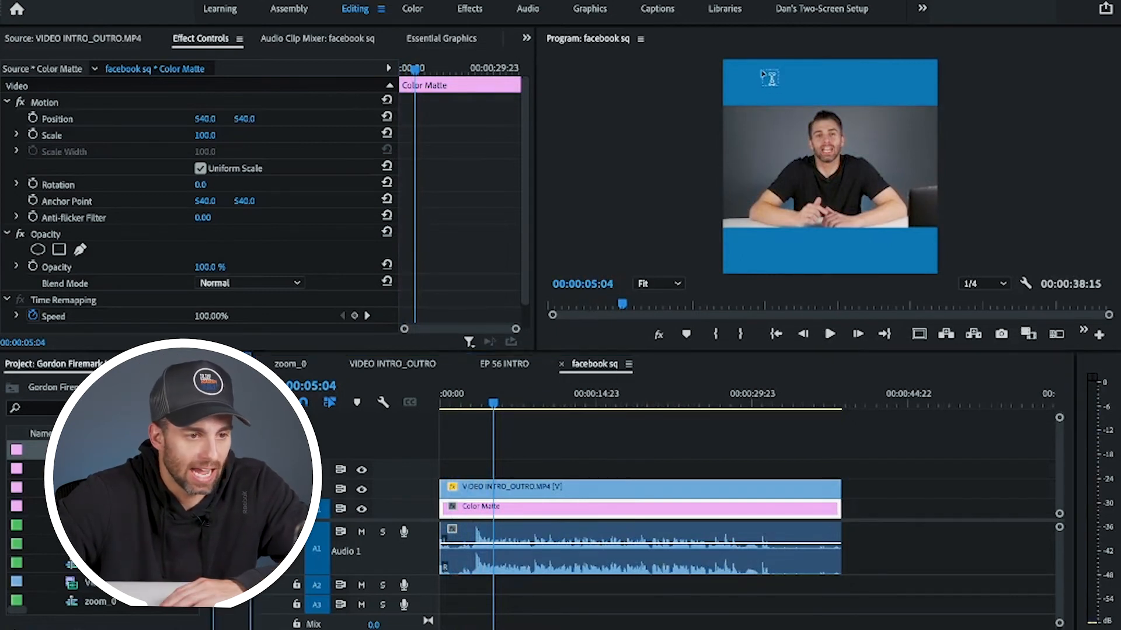
pyautogui.click(518, 468)
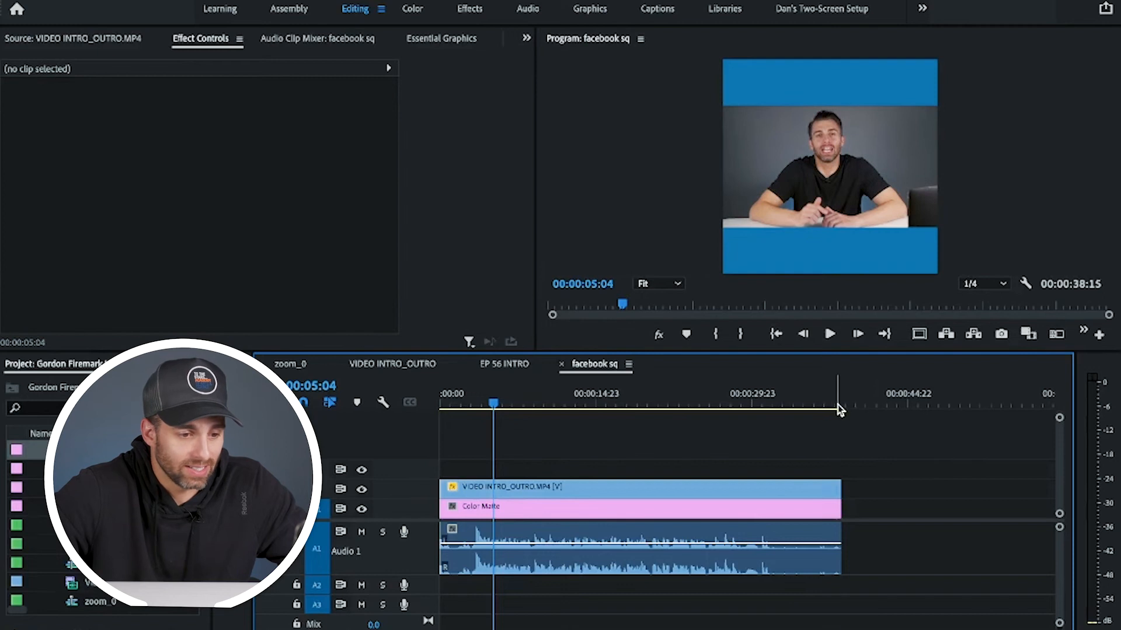
# Step: Start and stop a Render In to Out preview, then bring up the File export options
pyautogui.click(638, 506)
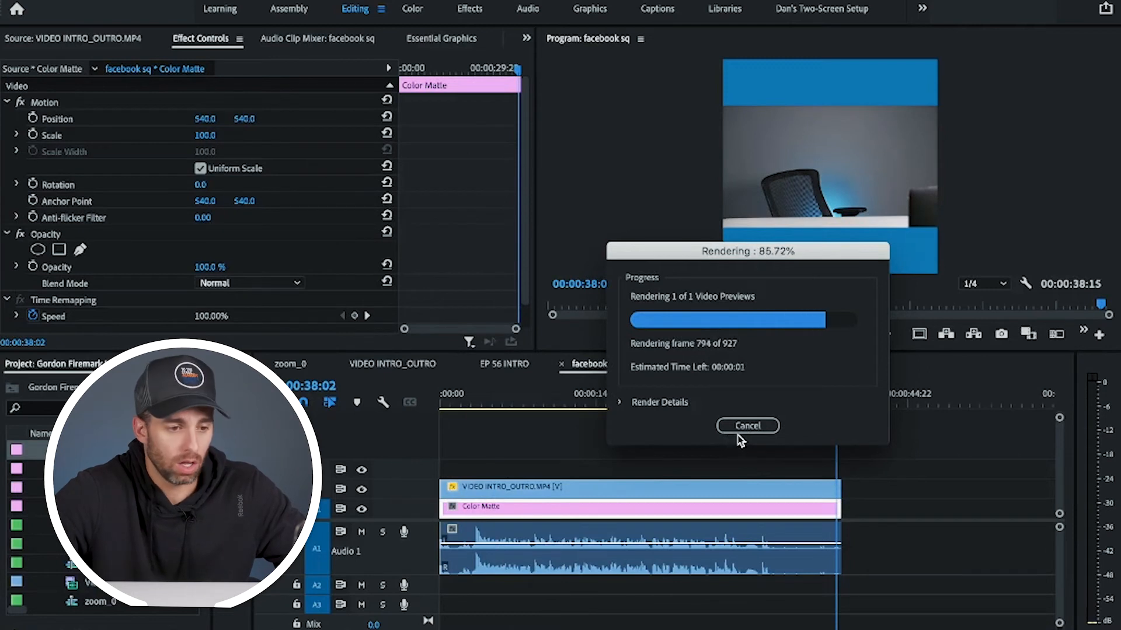
pyautogui.click(747, 426)
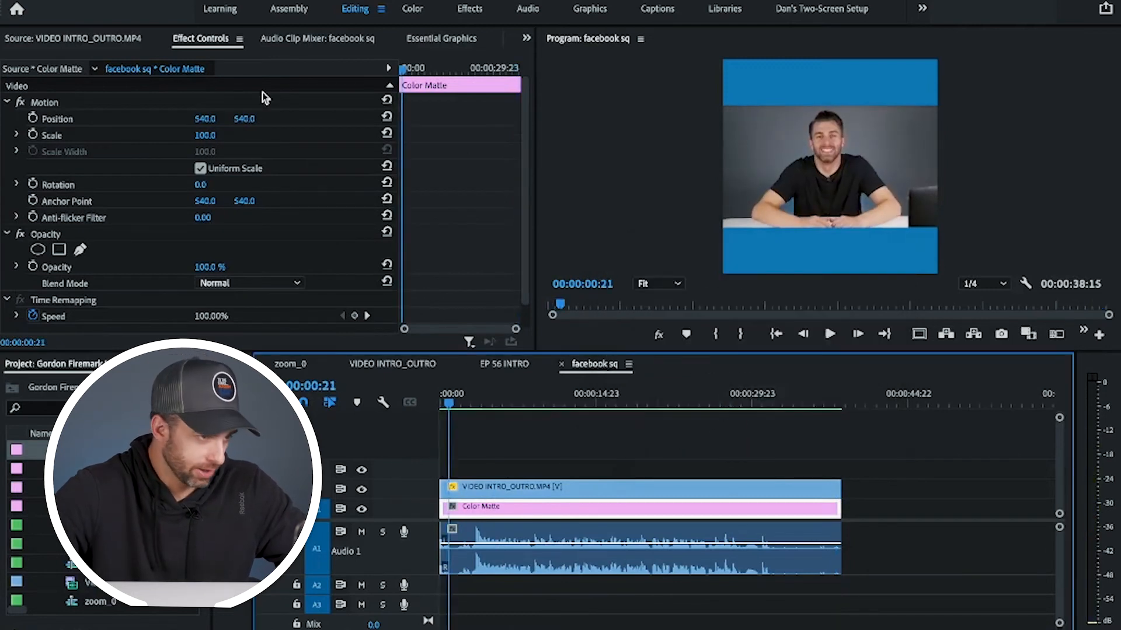
pyautogui.click(22, 8)
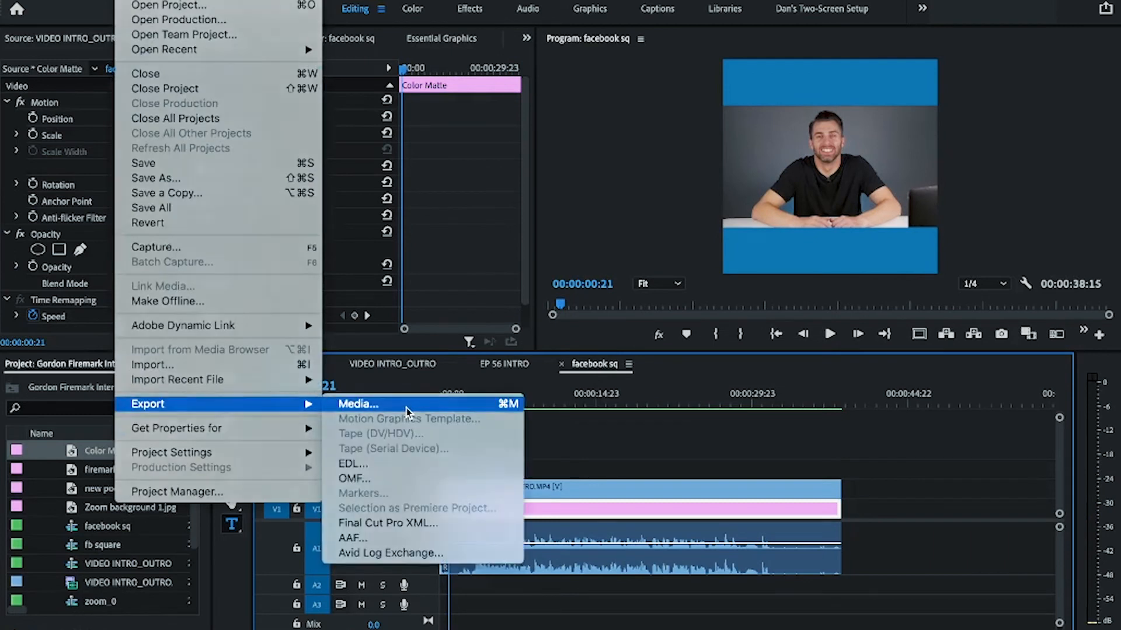
# Step: Use the YouTube 1080p preset matched to the 1080×1080 source, with maximum depth
pyautogui.click(357, 404)
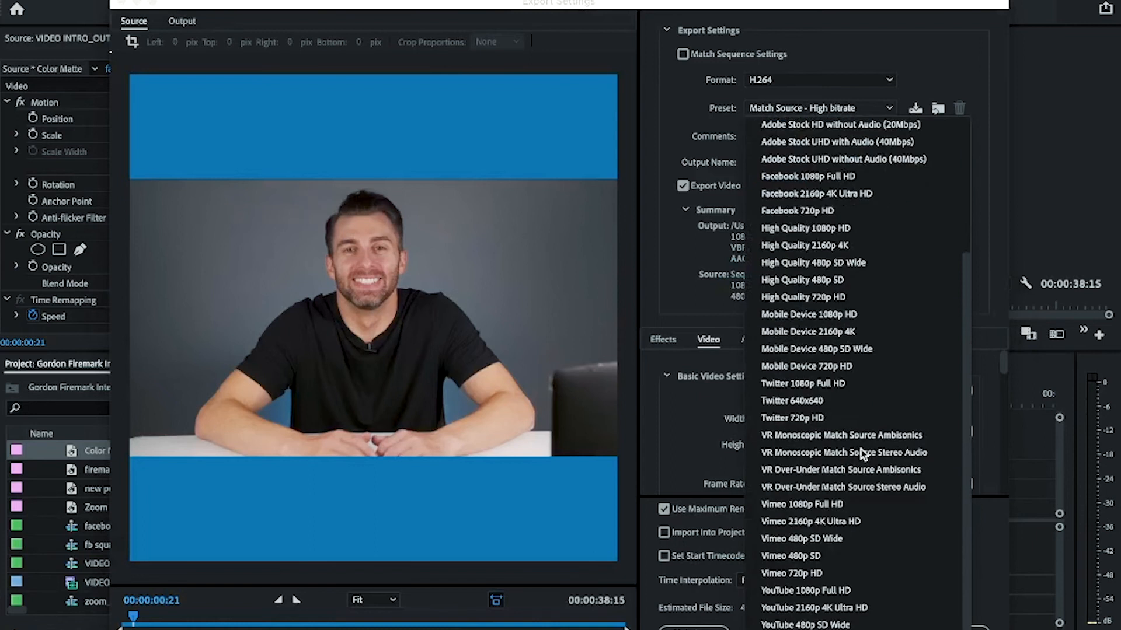
pyautogui.moveTo(805, 590)
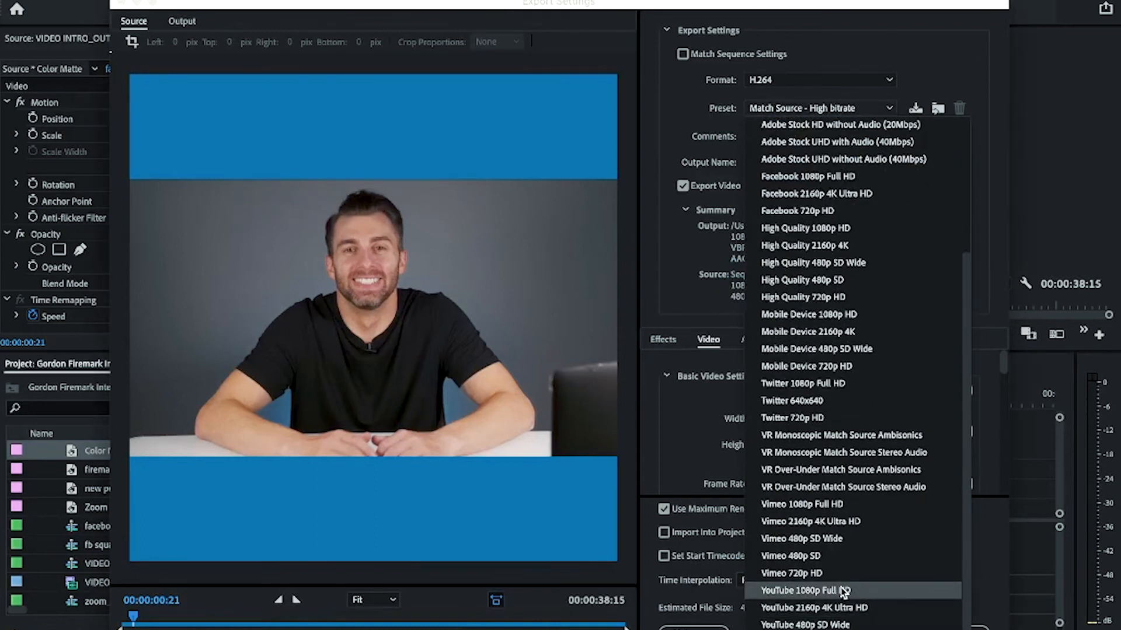
pyautogui.click(810, 590)
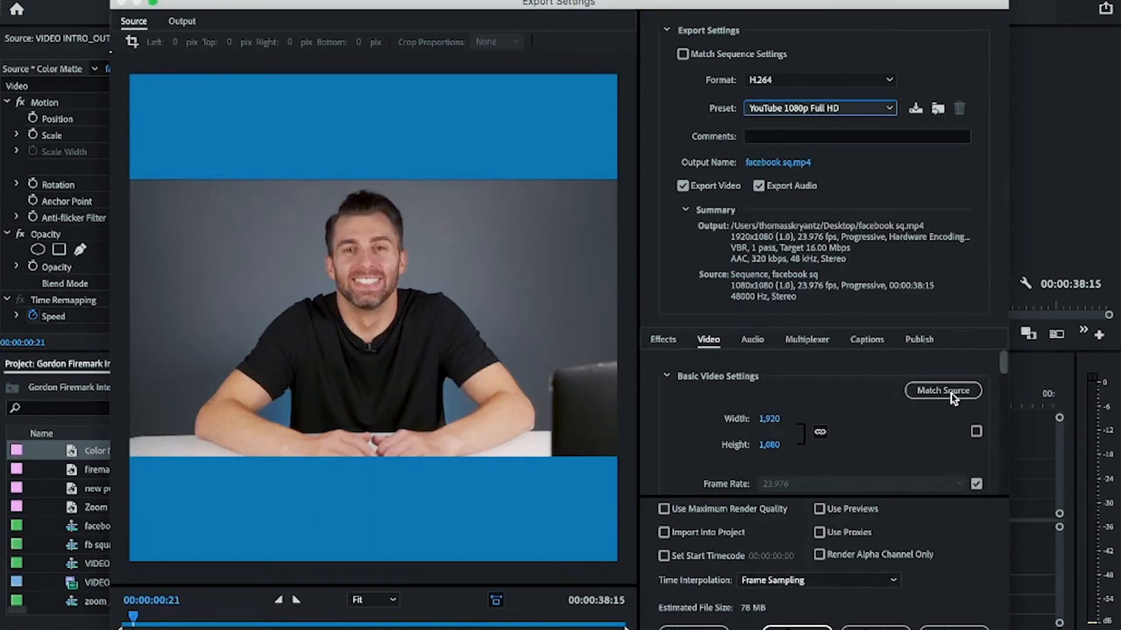
pyautogui.moveTo(980, 460)
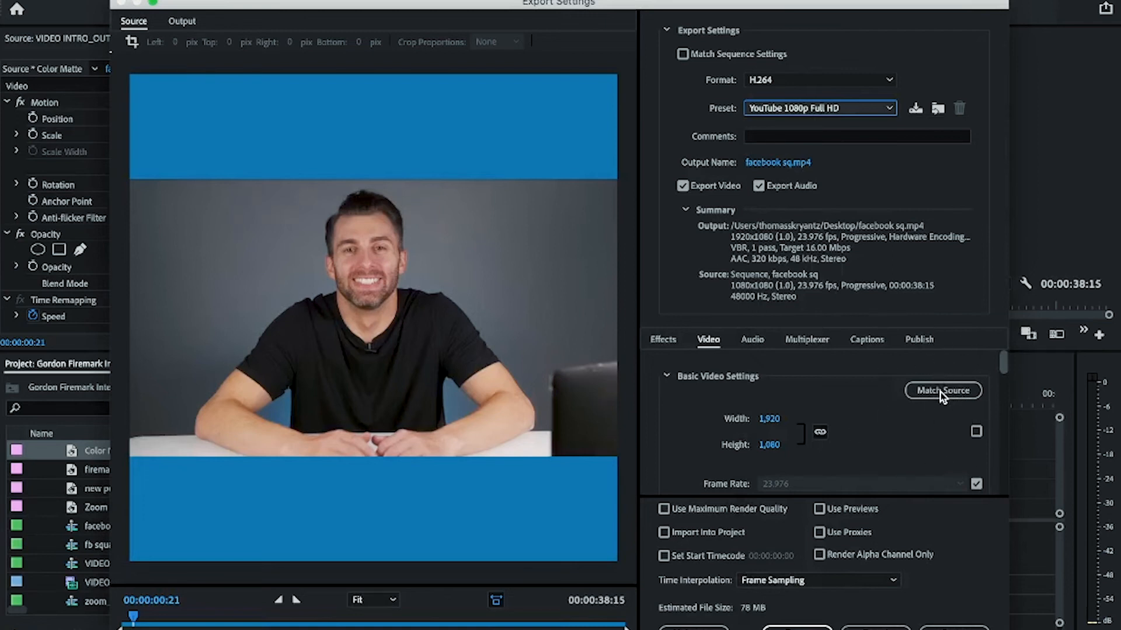
pyautogui.click(943, 390)
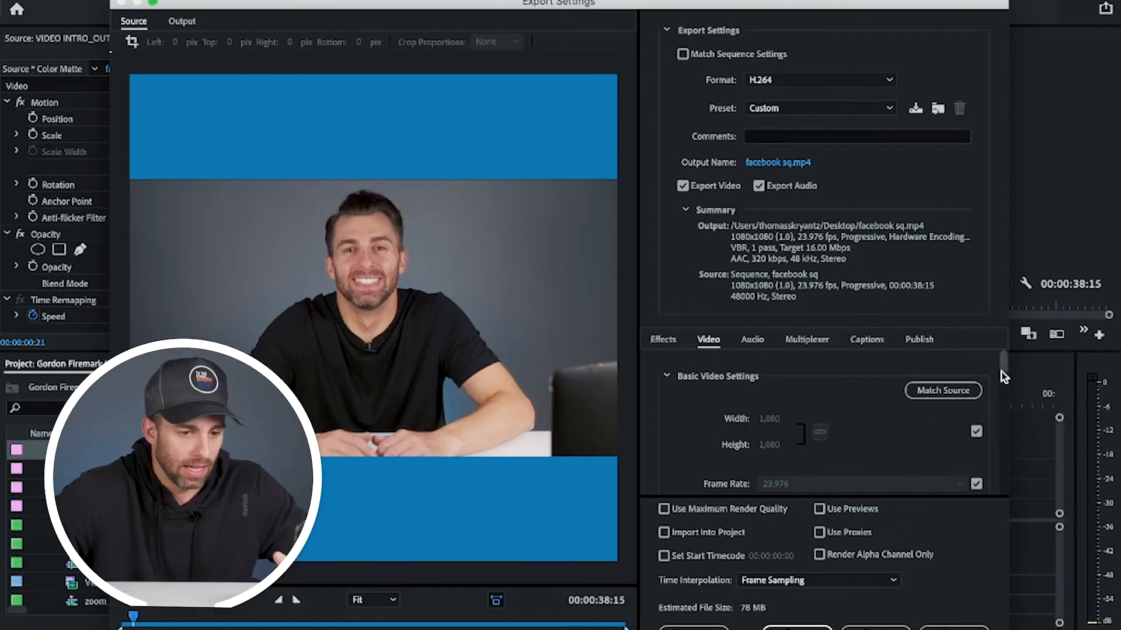
pyautogui.scroll(-3)
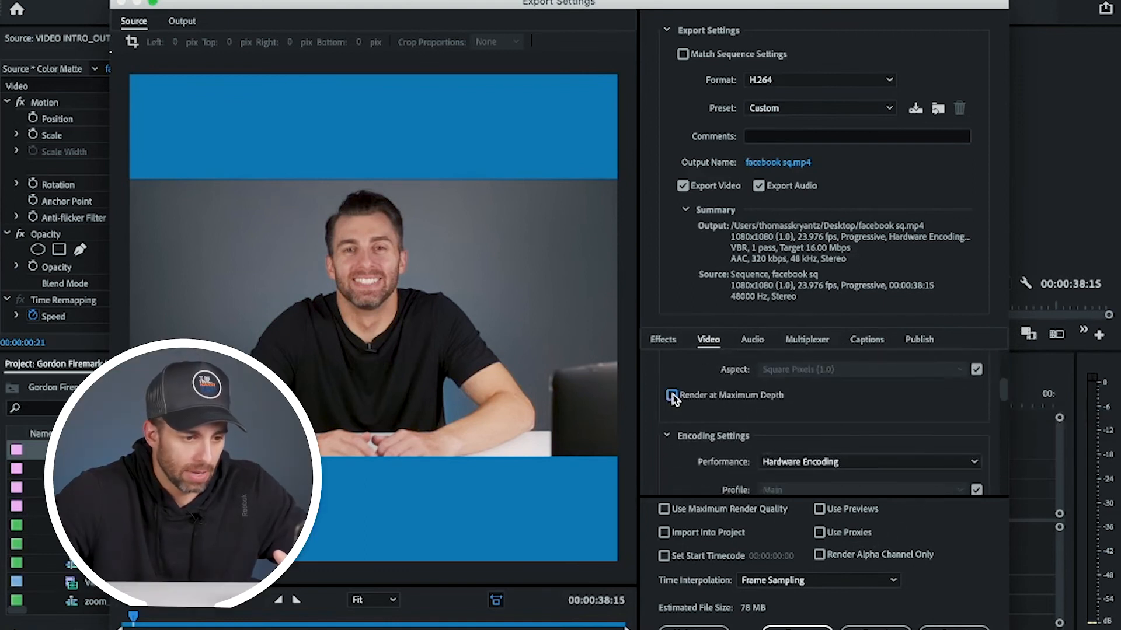
pyautogui.click(672, 395)
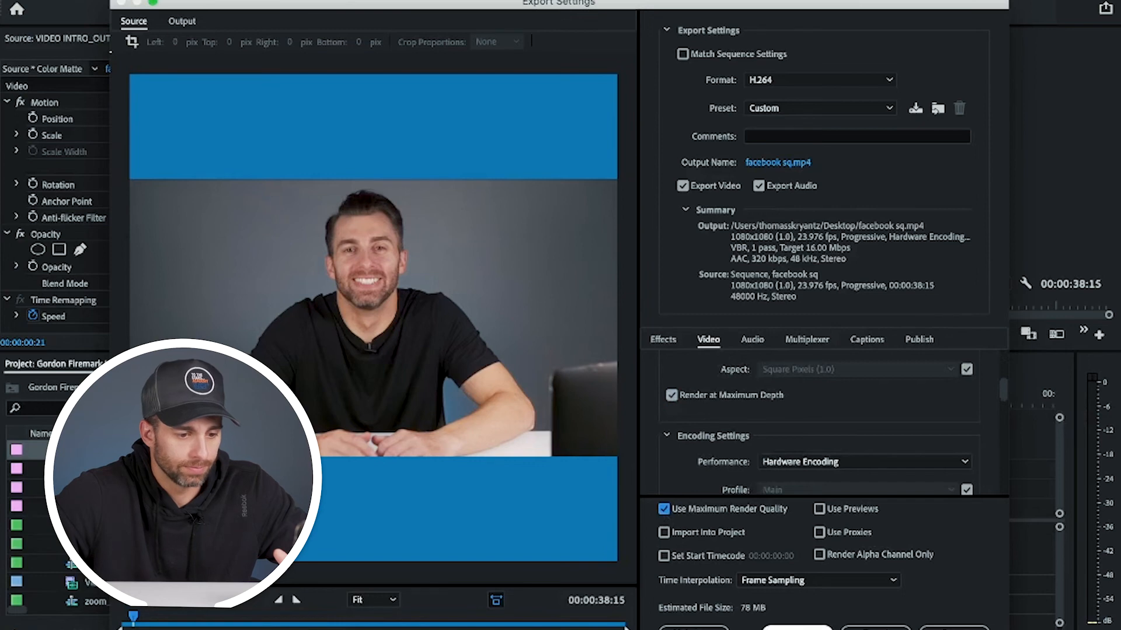